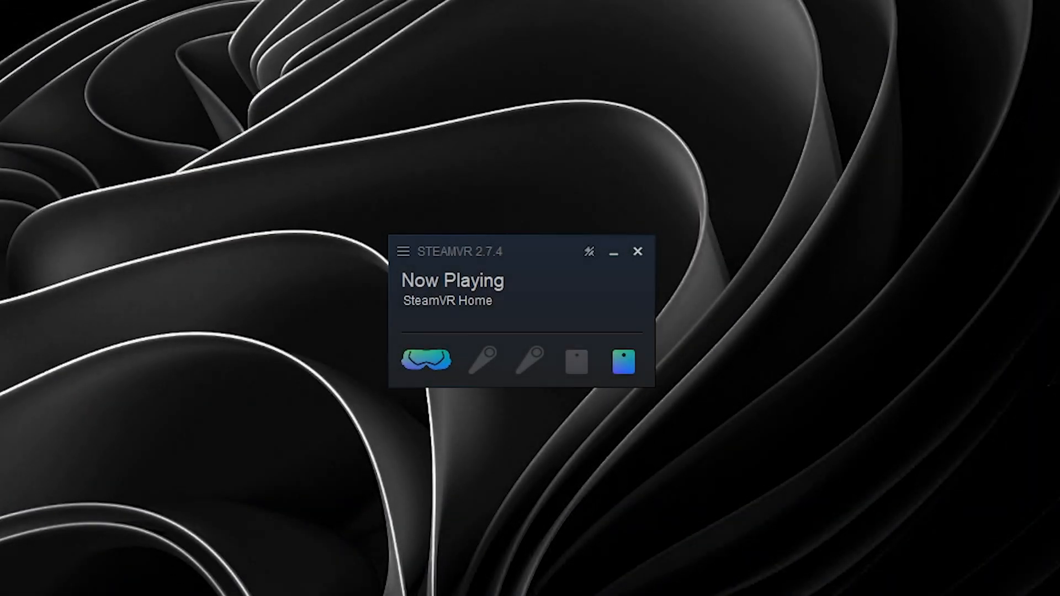
Show SteamVR's Display VR View window and enlarge the headset mirror to full screen
{"action": "left_click", "coordinate": [403, 251]}
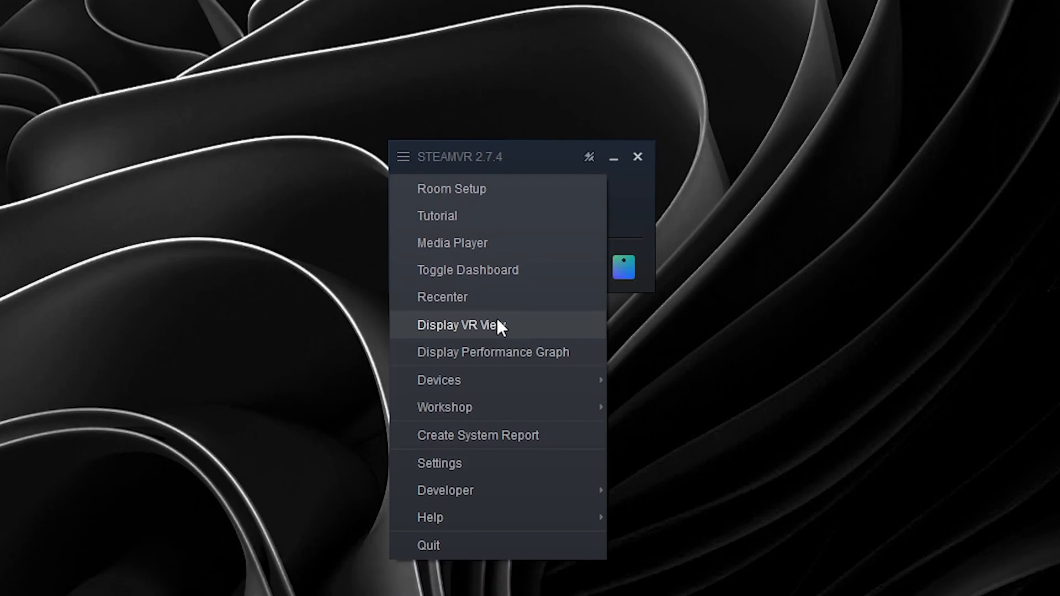
{"action": "left_click", "coordinate": [460, 325]}
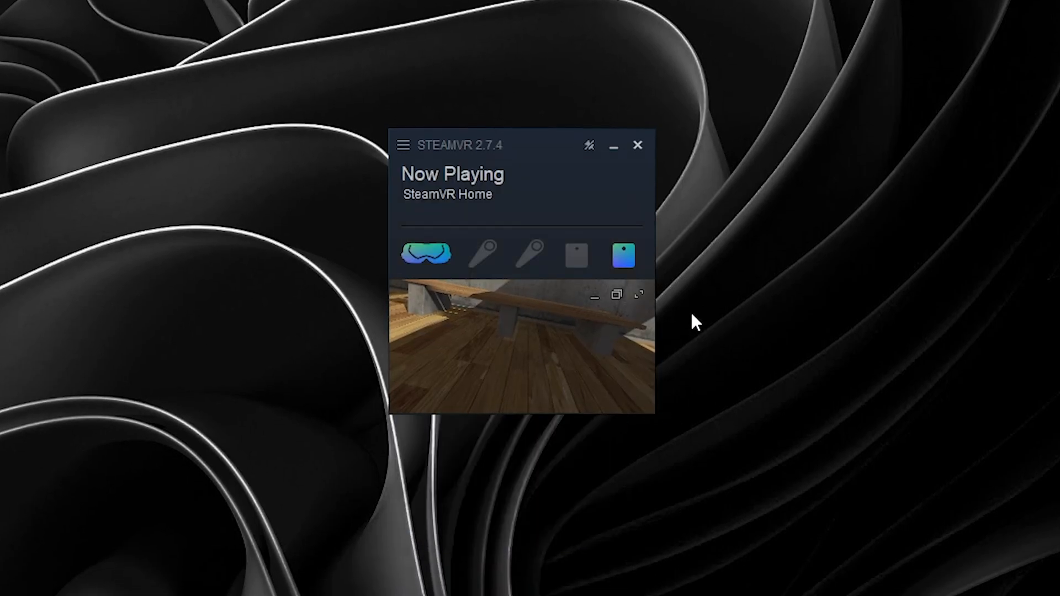
{"action": "mouse_move", "coordinate": [616, 294]}
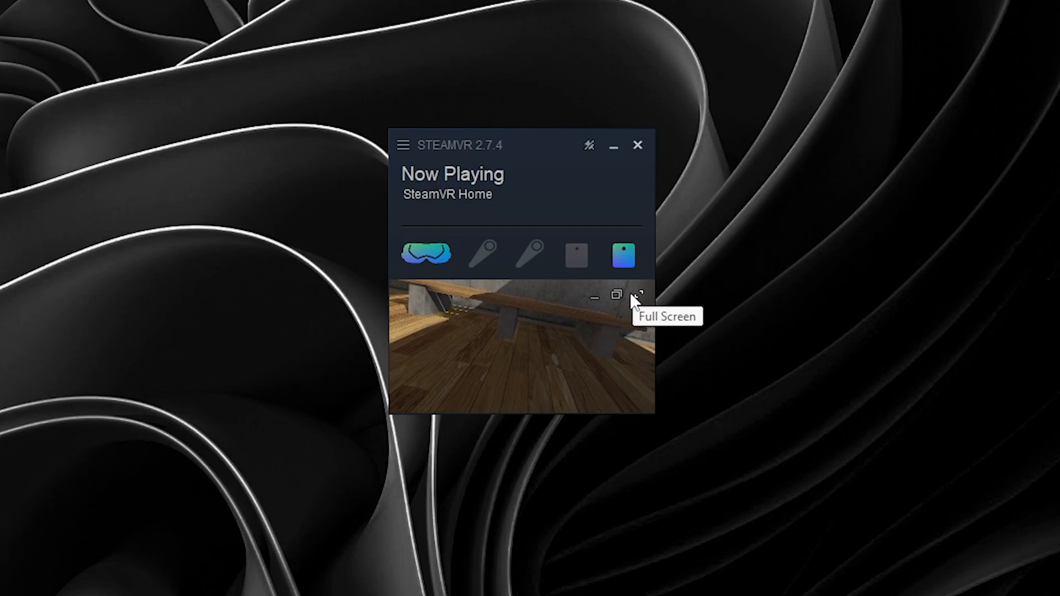
{"action": "left_click", "coordinate": [636, 295]}
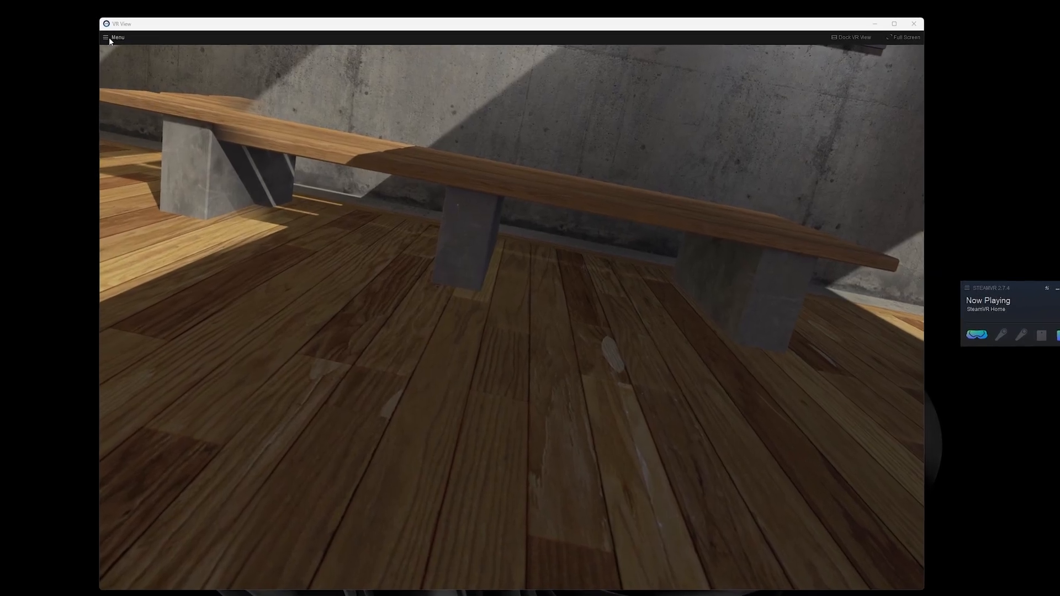
{"action": "left_click", "coordinate": [114, 38]}
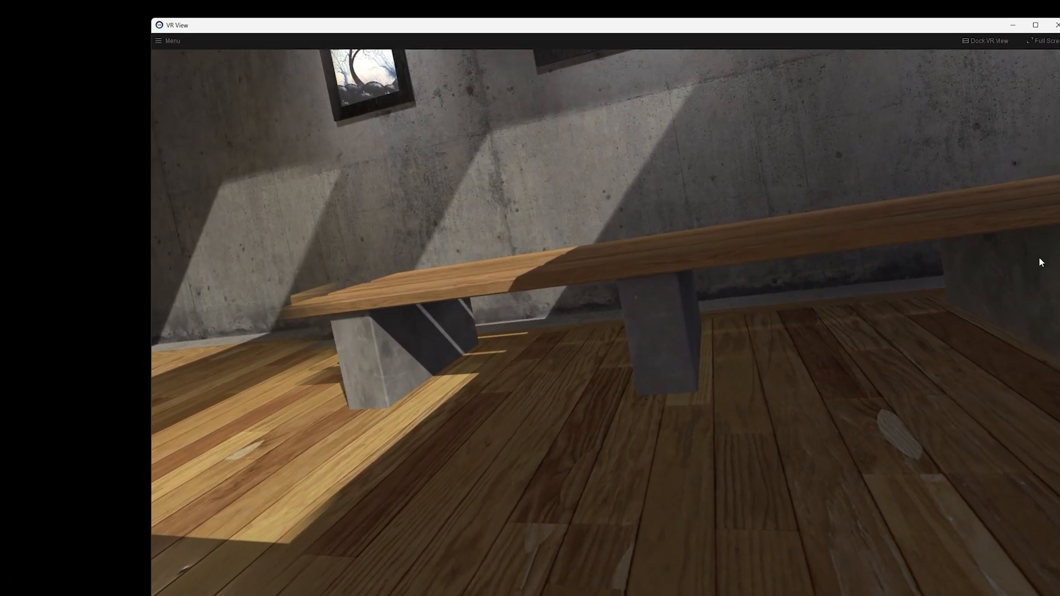
Switch the VR View mirror from both eyes to the Left Eye image only
{"action": "left_click", "coordinate": [168, 41]}
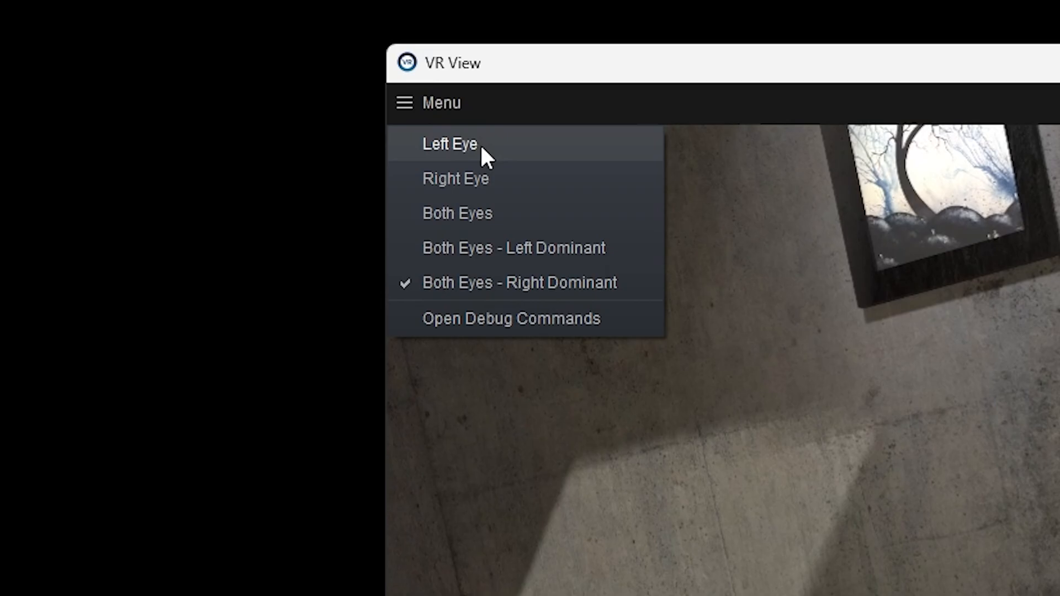
{"action": "left_click", "coordinate": [450, 144]}
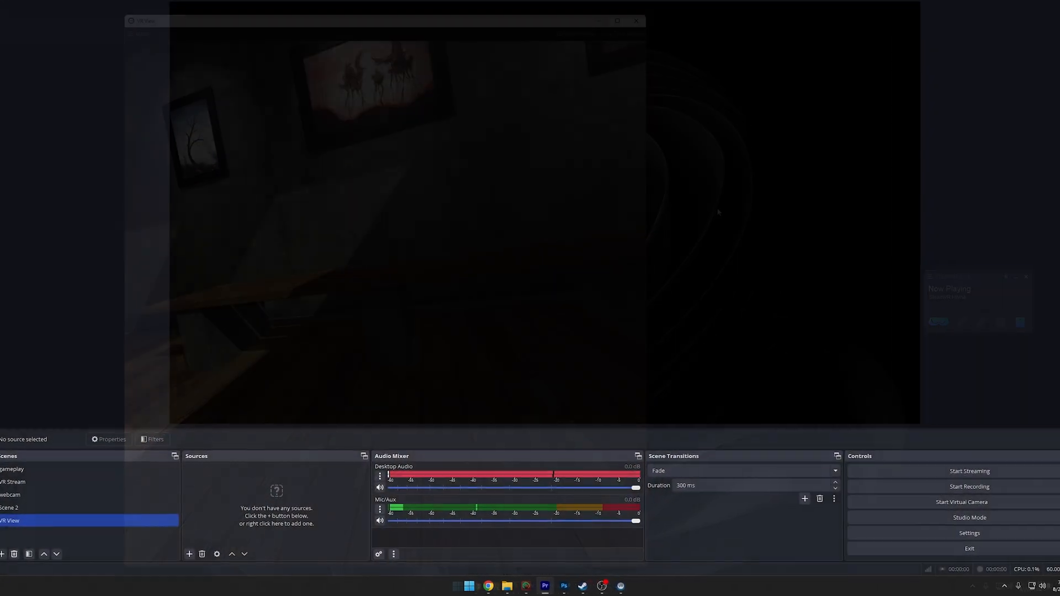
Set the VR View1 source to capture the [vrmonitor.exe]: VR View window with Capture Cursor off
{"action": "left_click", "coordinate": [189, 554]}
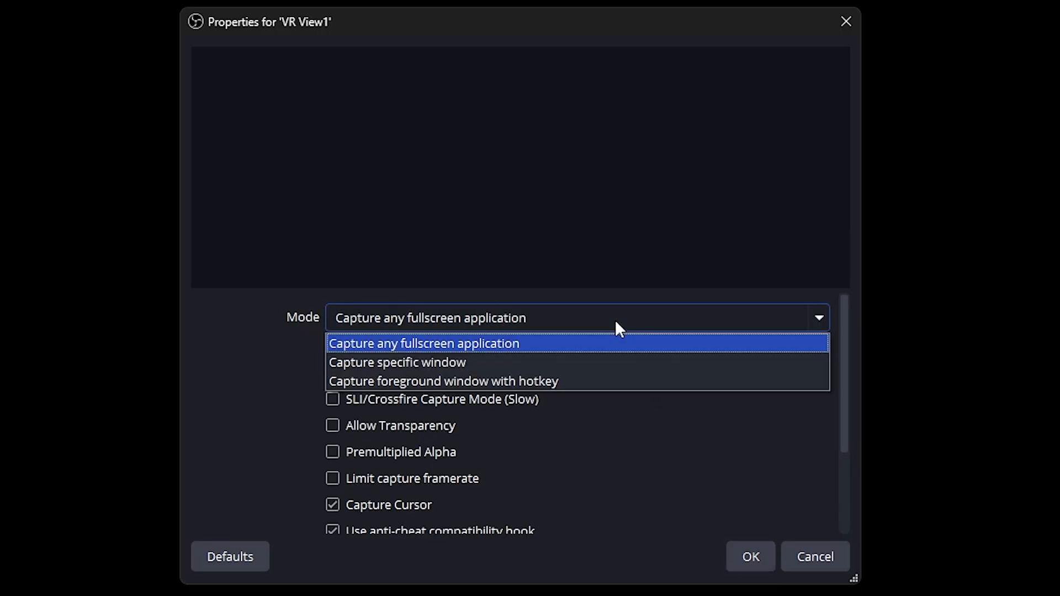
{"action": "left_click", "coordinate": [396, 362]}
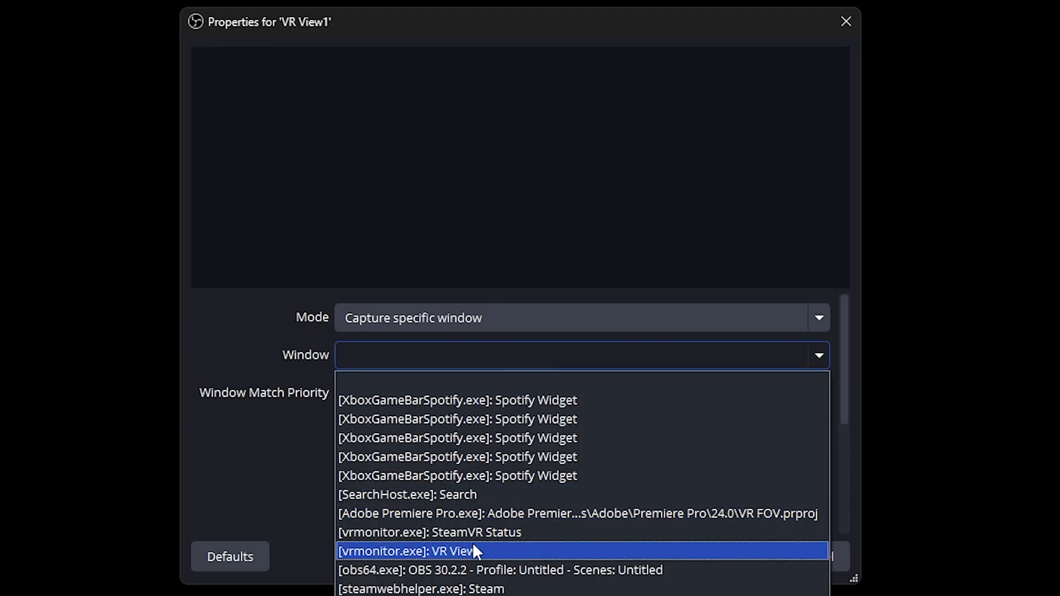
{"action": "left_click", "coordinate": [408, 551]}
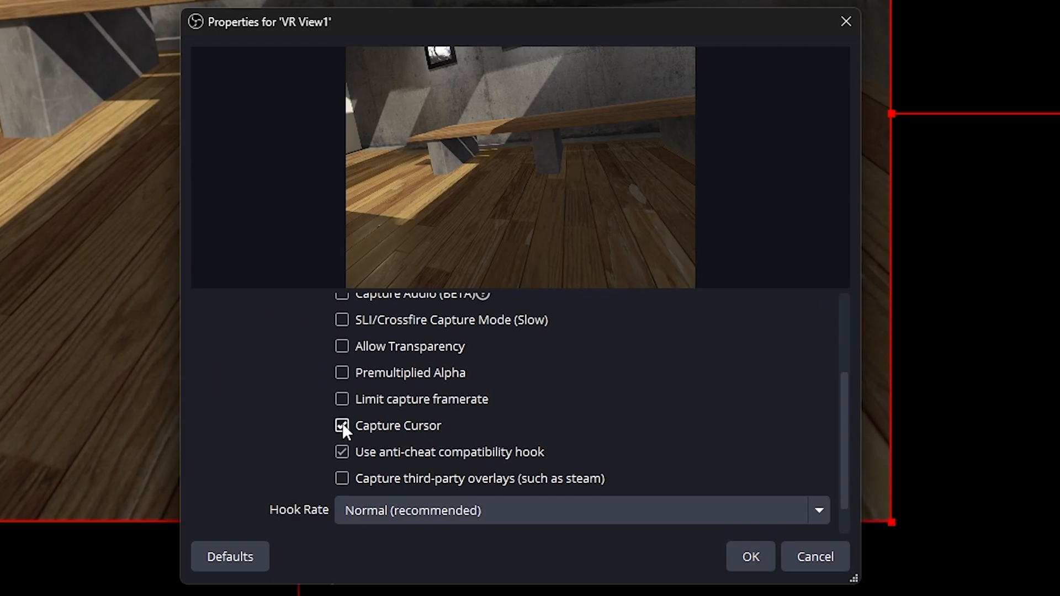
{"action": "left_click", "coordinate": [342, 426]}
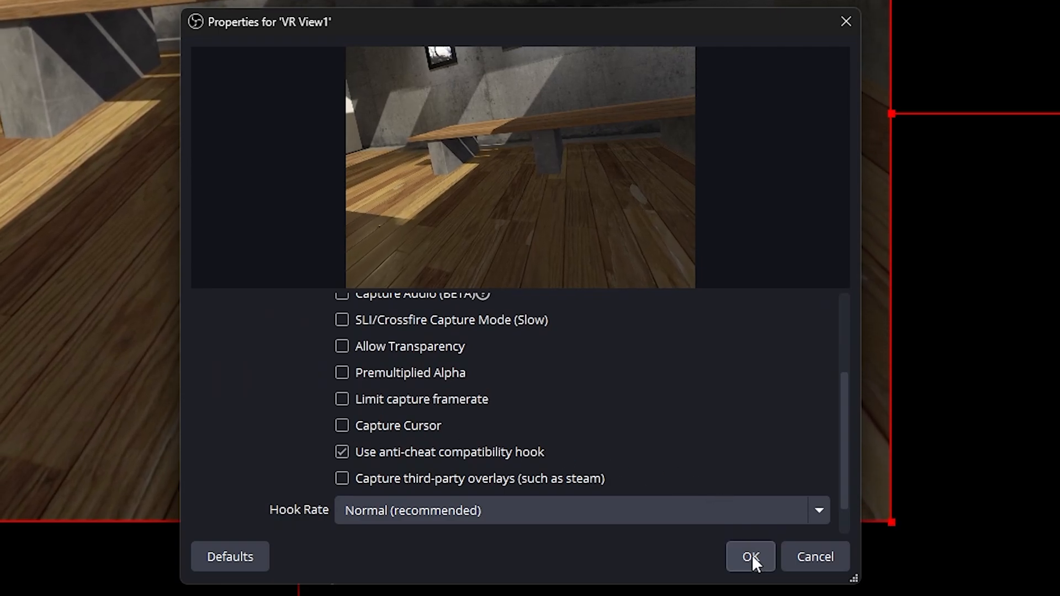
{"action": "left_click", "coordinate": [750, 556]}
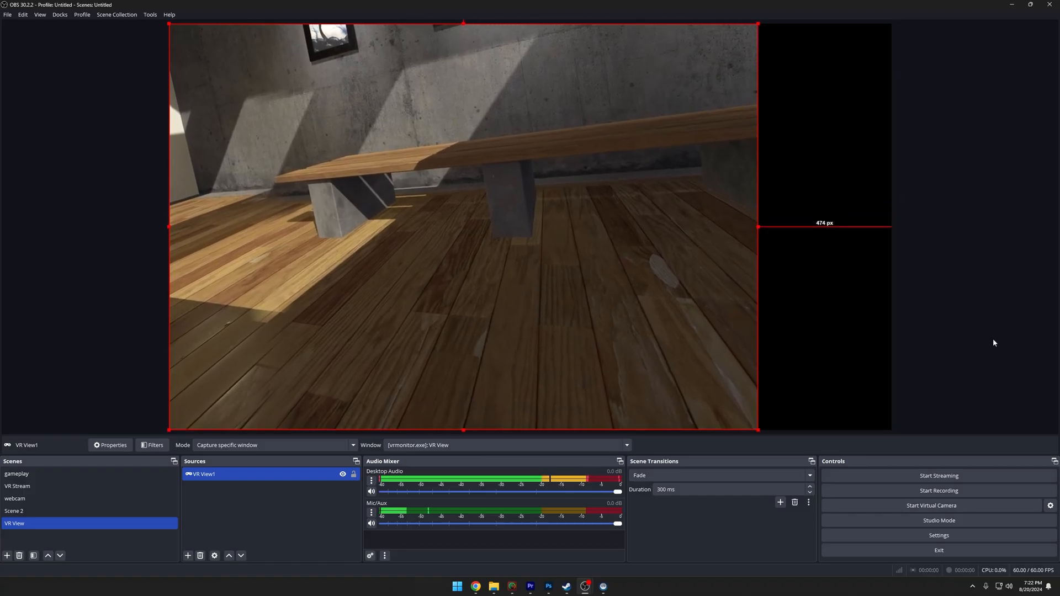
Resize the VR View capture in the preview until it spans the full canvas width
{"action": "left_click_drag", "start_coordinate": [757, 228], "coordinate": [833, 230]}
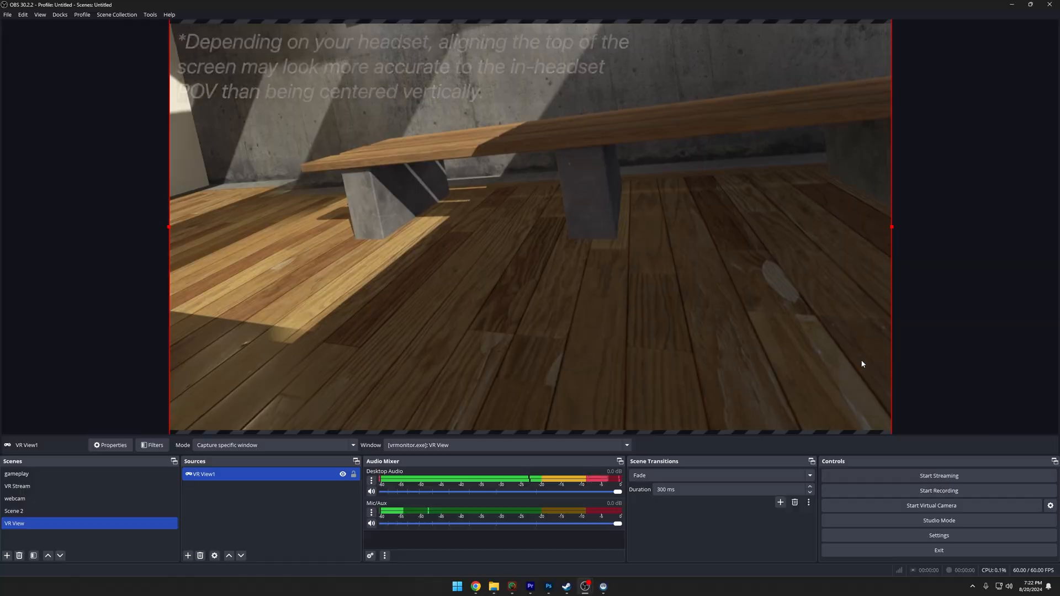
{"action": "left_click_drag", "start_coordinate": [891, 233], "coordinate": [808, 233]}
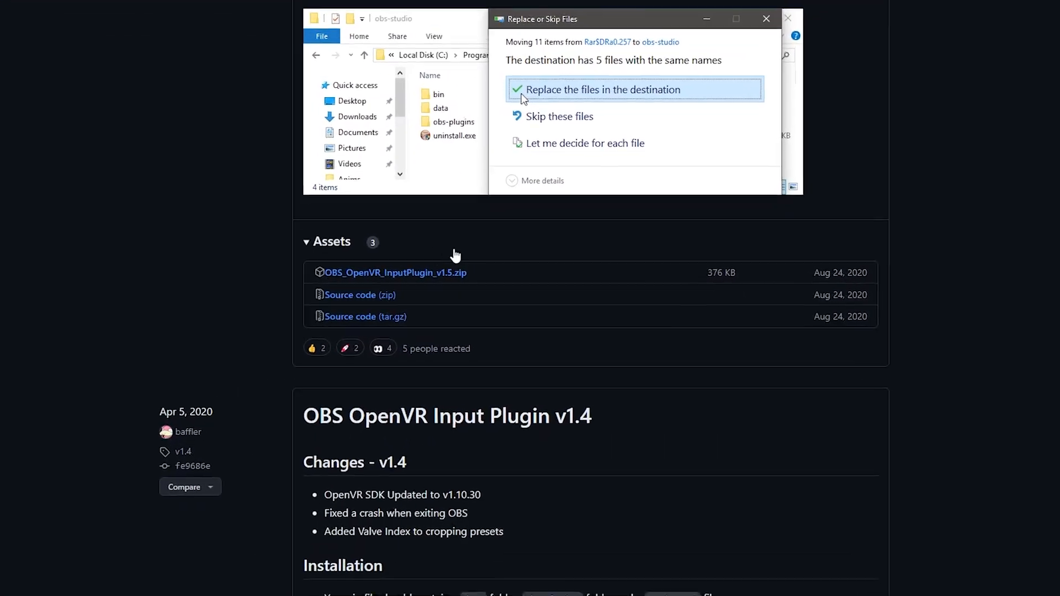
Scroll the OBS OpenVR Input Plugin releases down to the v1.5 assets and v1.4 notes
{"action": "scroll", "scroll_direction": "down", "scroll_amount": 3}
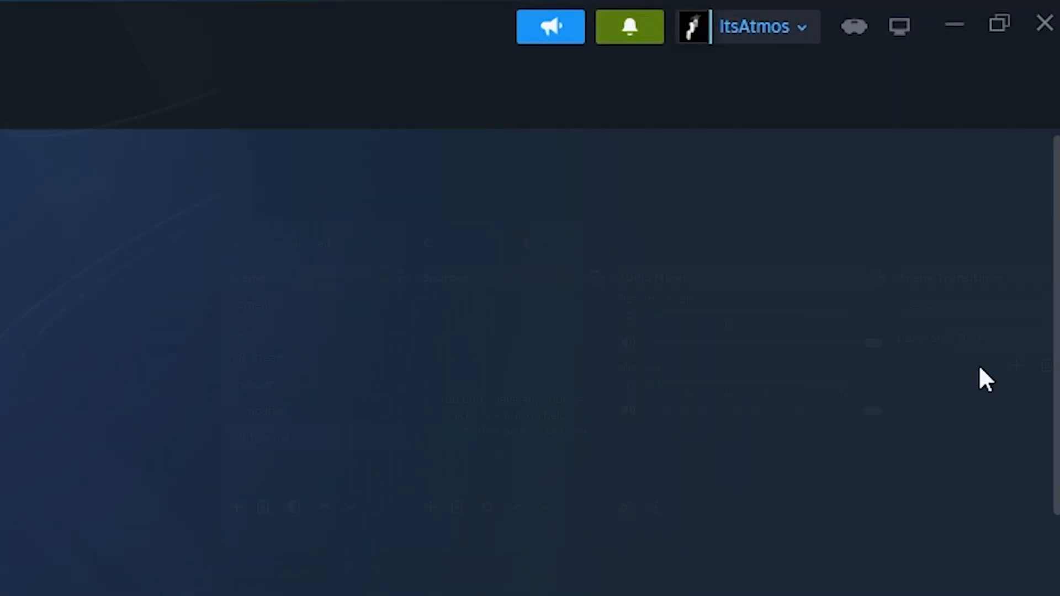
Add an OpenVR Capture source set to the left eye with crop preset none
{"action": "left_click", "coordinate": [430, 508]}
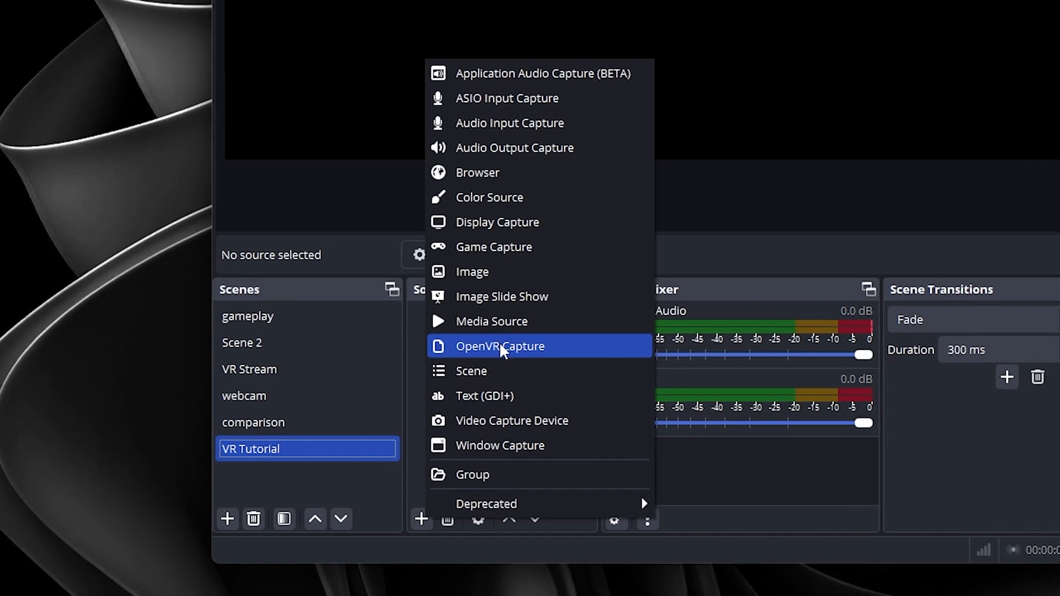
{"action": "left_click", "coordinate": [499, 345]}
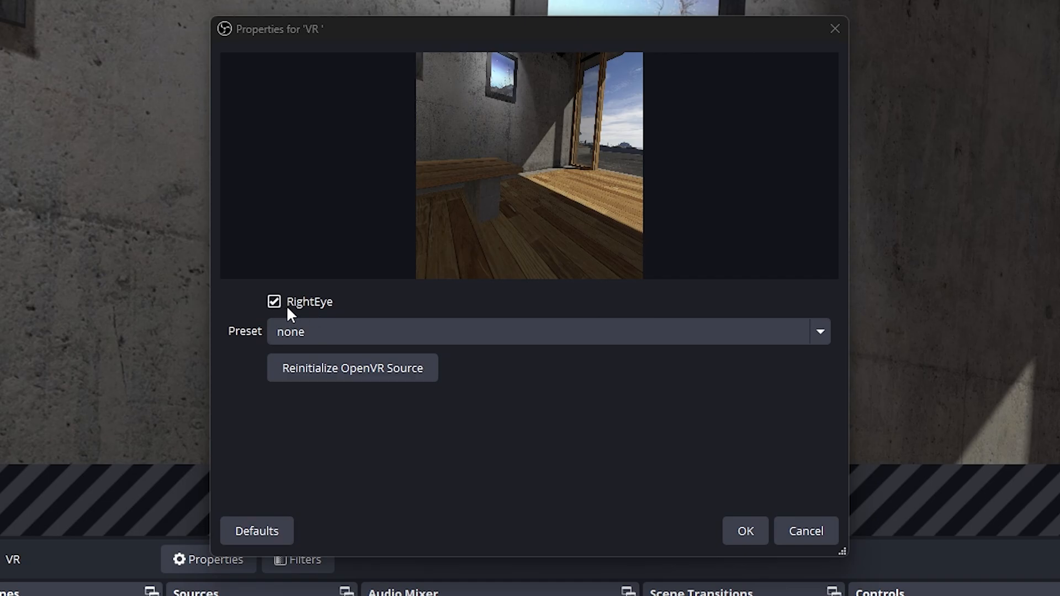
{"action": "left_click", "coordinate": [274, 302]}
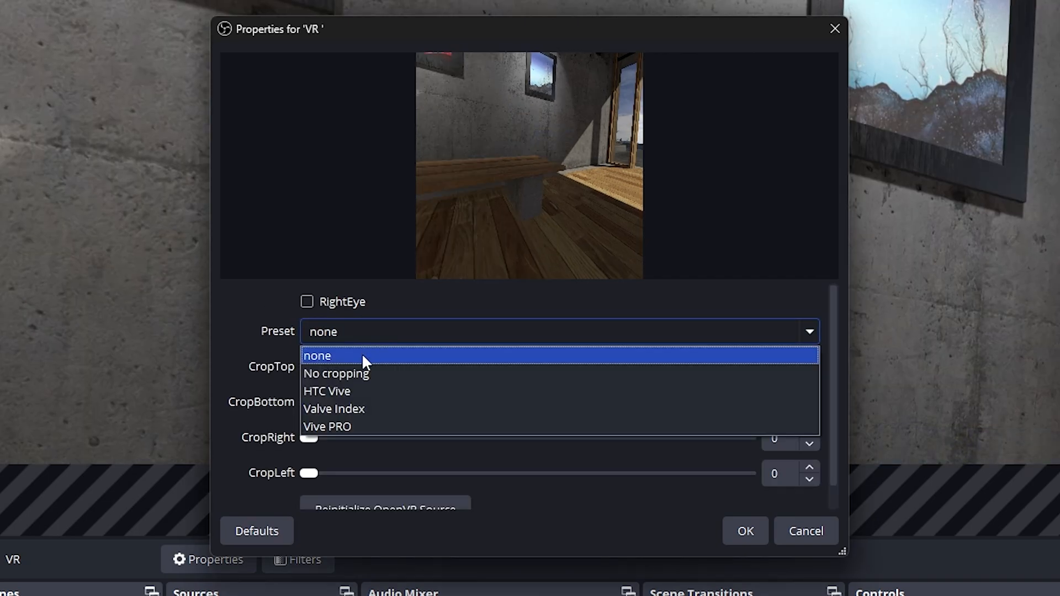
{"action": "left_click", "coordinate": [317, 356]}
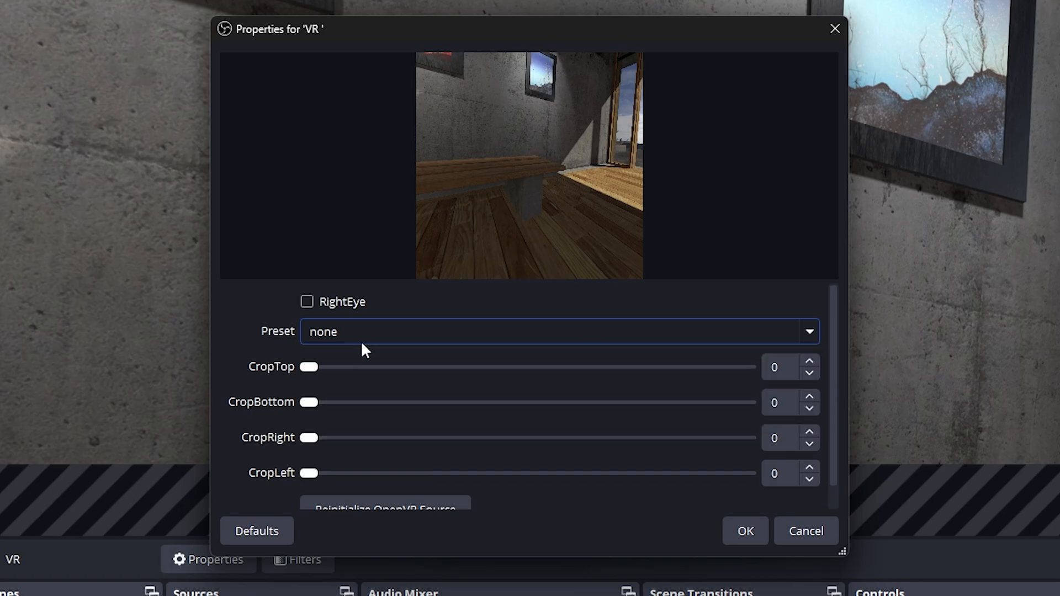
{"action": "left_click", "coordinate": [745, 531]}
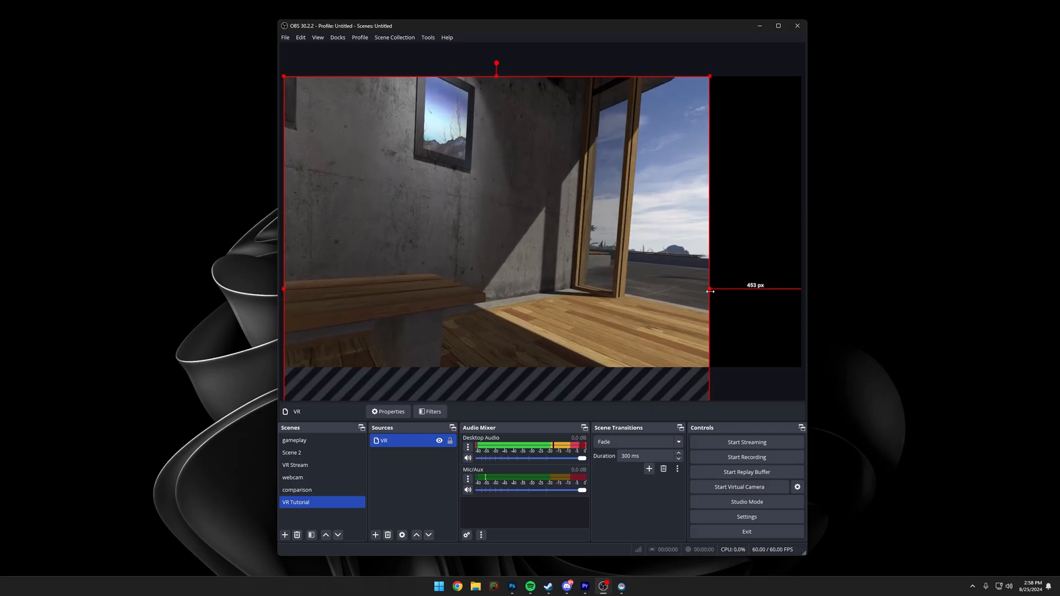
Add a RightEye OpenVR capture and place the left and right eye views side by side on the canvas
{"action": "left_click_drag", "start_coordinate": [710, 291], "coordinate": [802, 290]}
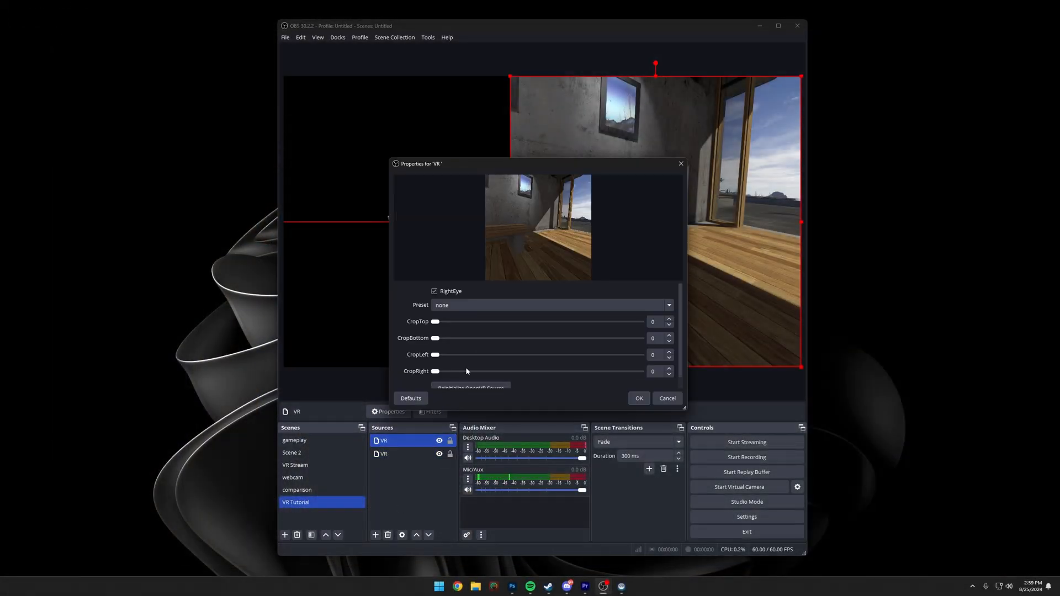
{"action": "left_click", "coordinate": [638, 399]}
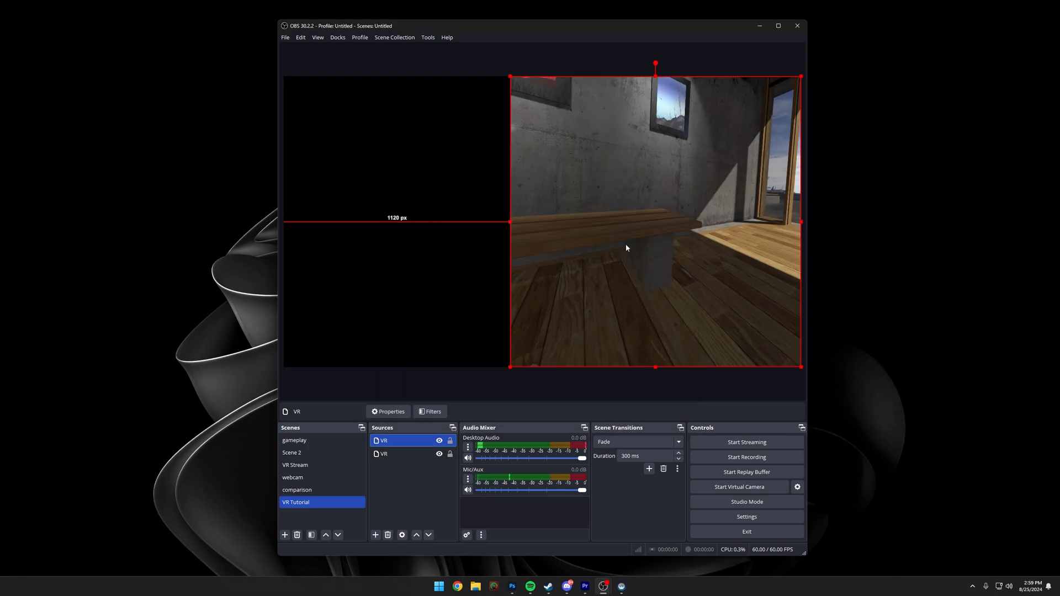
{"action": "left_click_drag", "start_coordinate": [656, 223], "coordinate": [430, 224]}
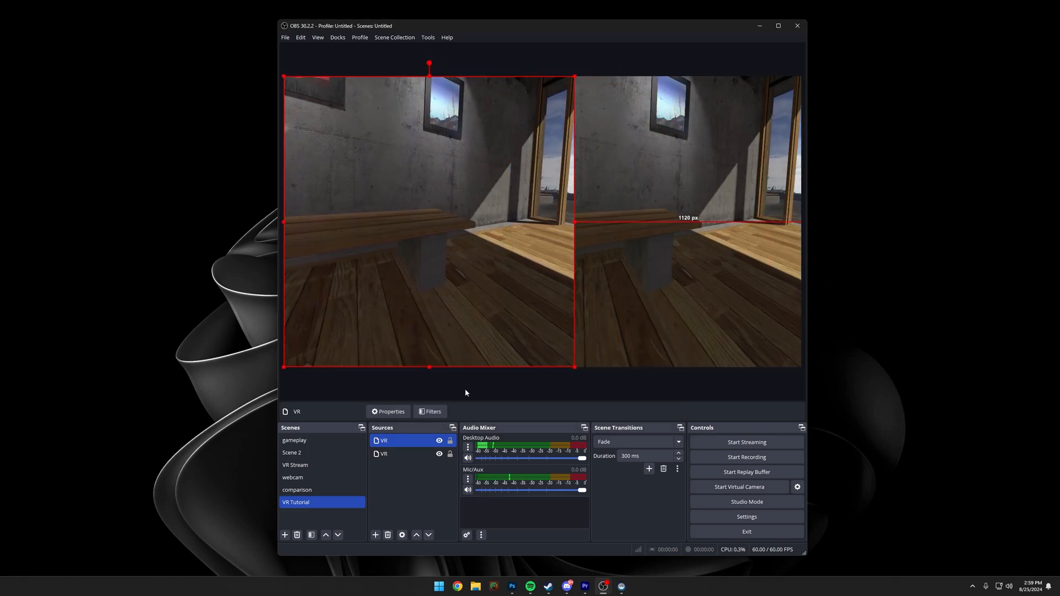